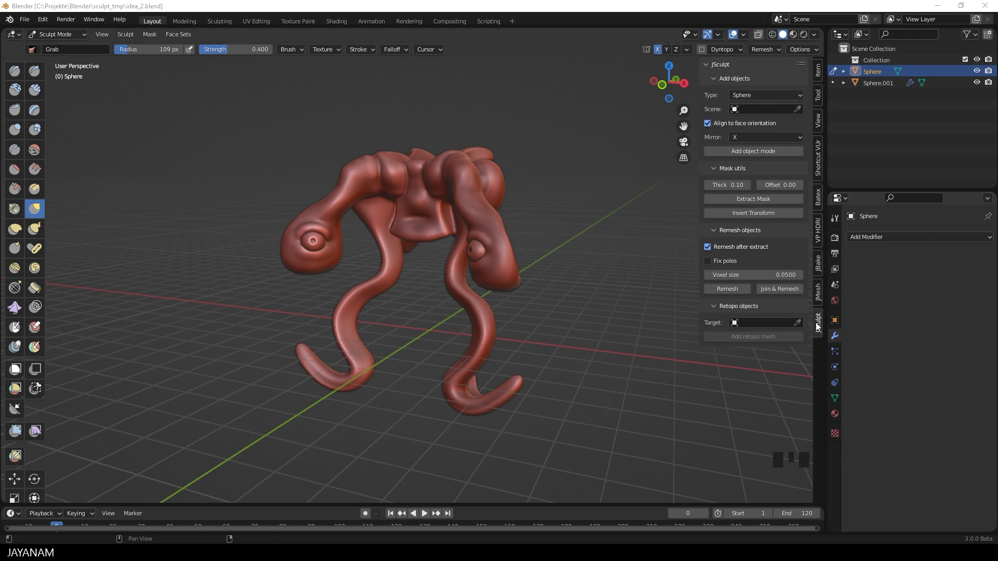
pyautogui.moveTo(42, 19)
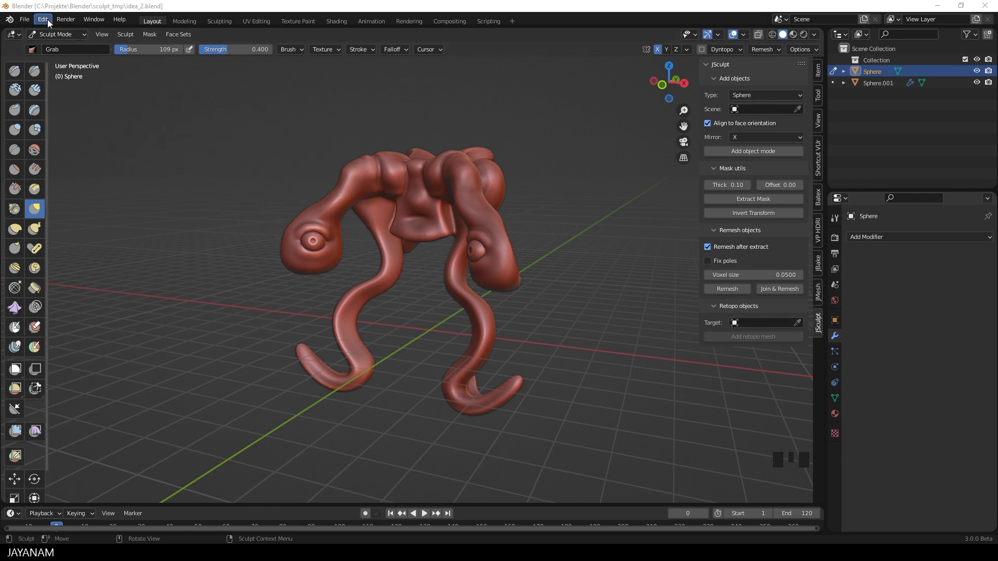
# Step: Check the Blender preferences and close them again
pyautogui.click(42, 20)
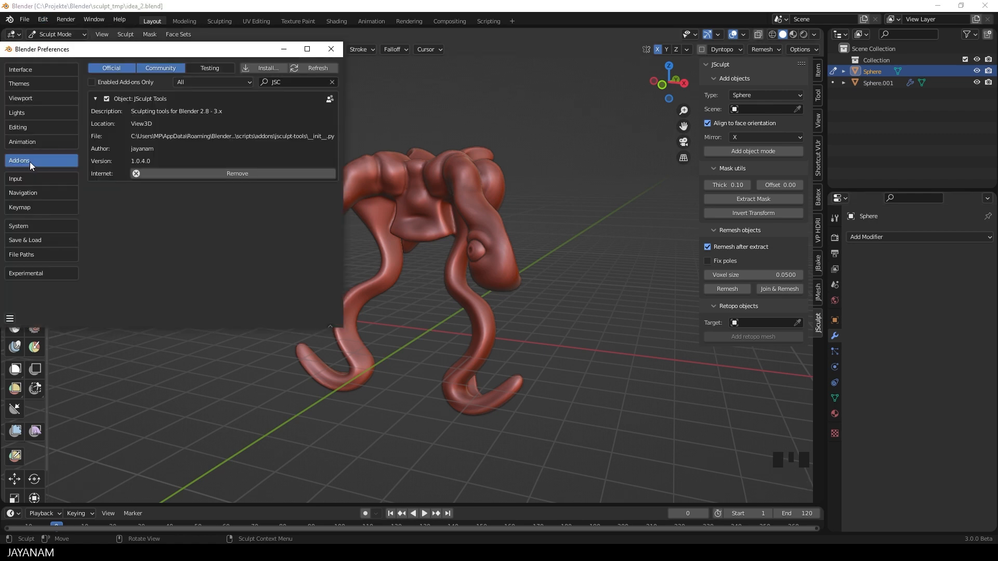
pyautogui.moveTo(137, 166)
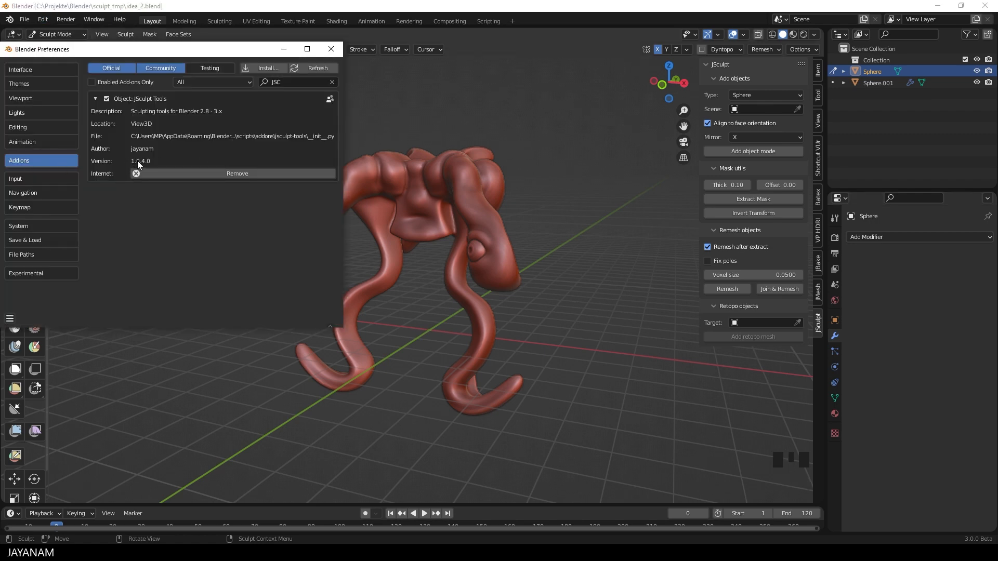
pyautogui.click(330, 49)
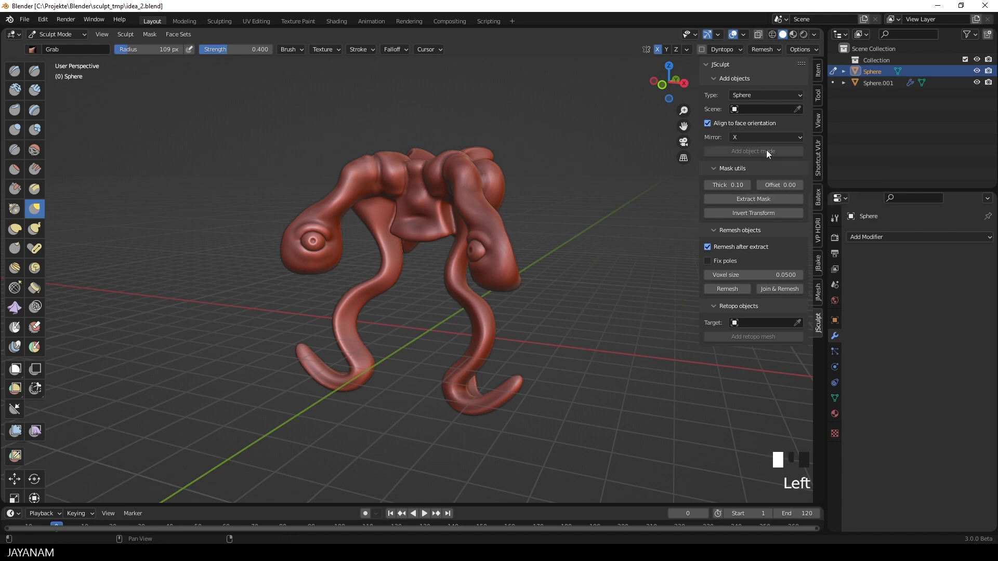
# Step: Place a mirrored sphere pair on the creature's head with JSculpt Add object
pyautogui.click(752, 151)
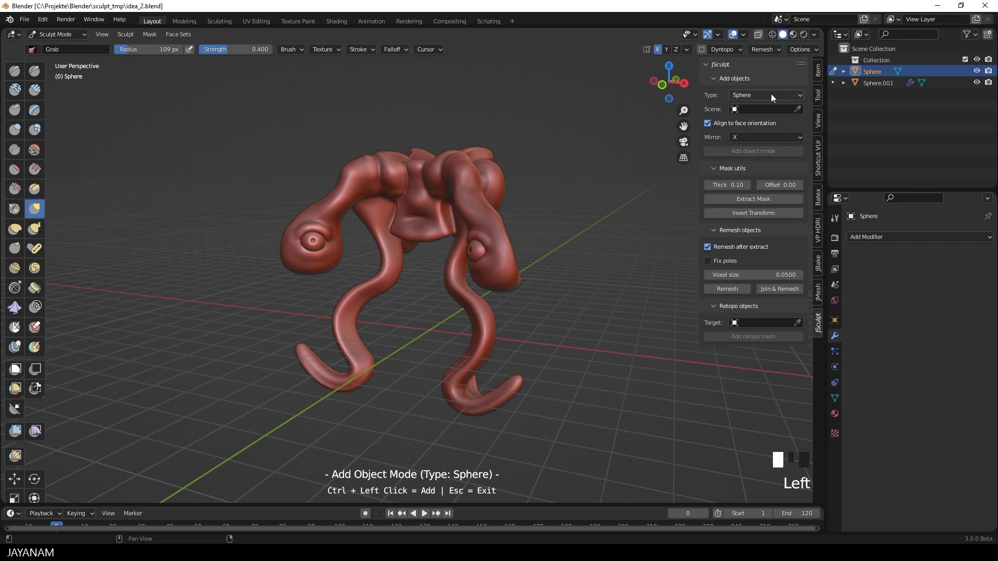
pyautogui.click(765, 95)
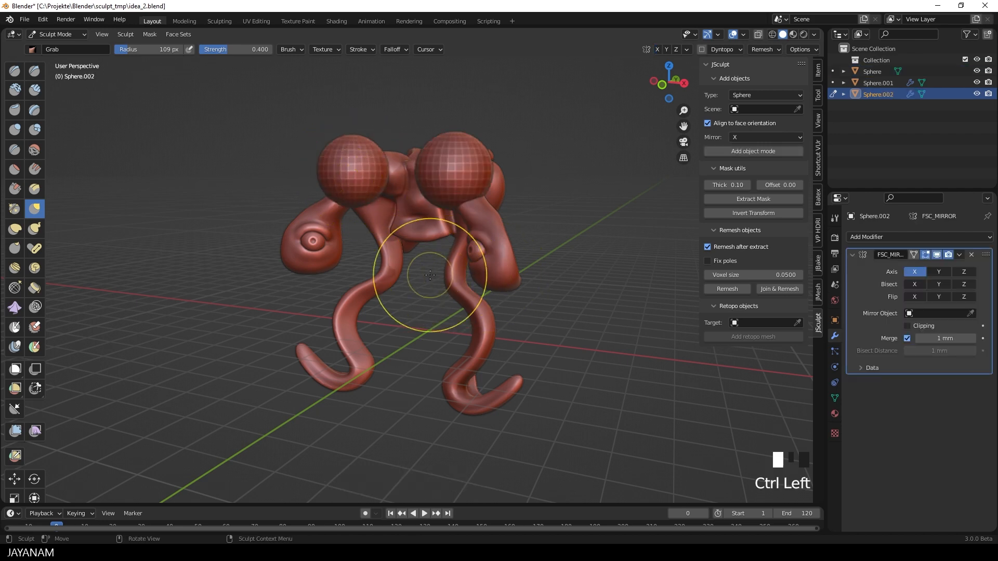
# Step: Shrink the new spheres into small knobs in Edit Mode
pyautogui.press('ctrl+tab')
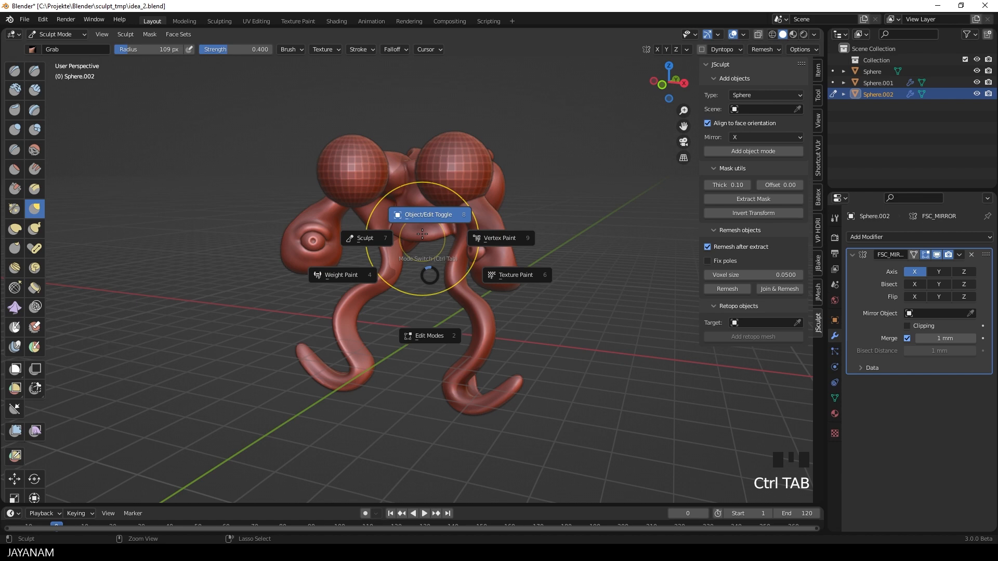
pyautogui.click(430, 335)
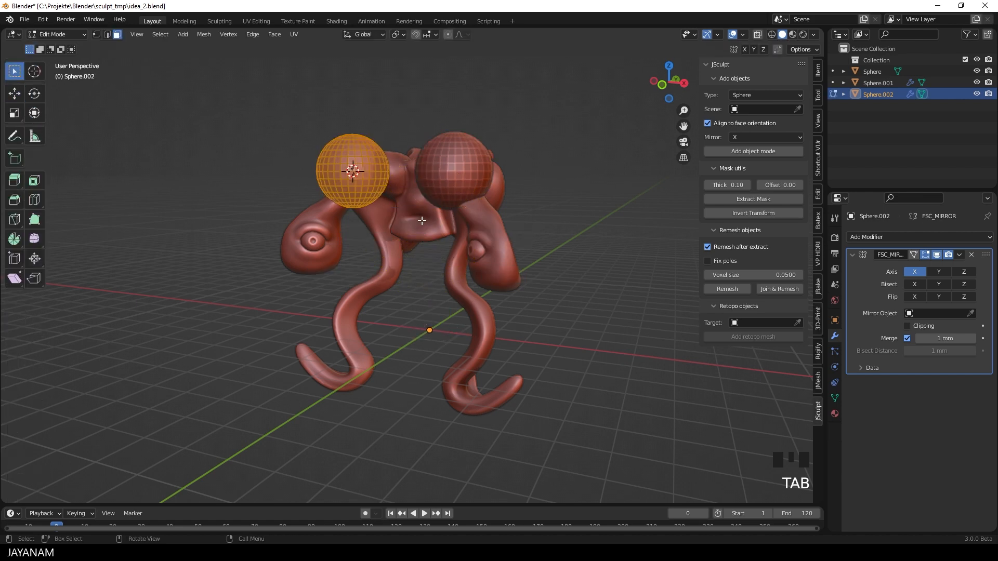
pyautogui.press('s')
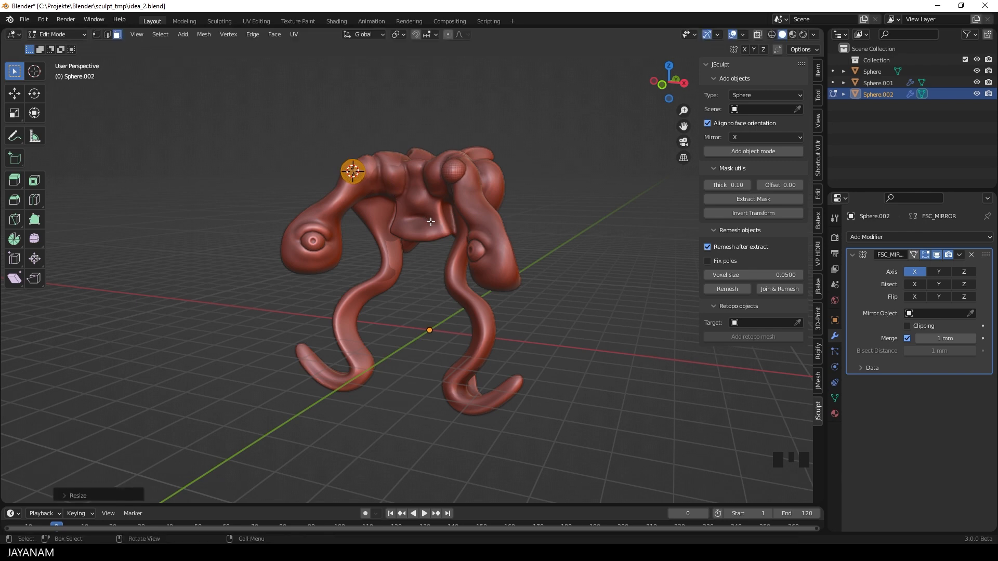
# Step: Switch Sphere.002 back to Sculpt mode via the mode pie menu
pyautogui.press('ctrl+tab')
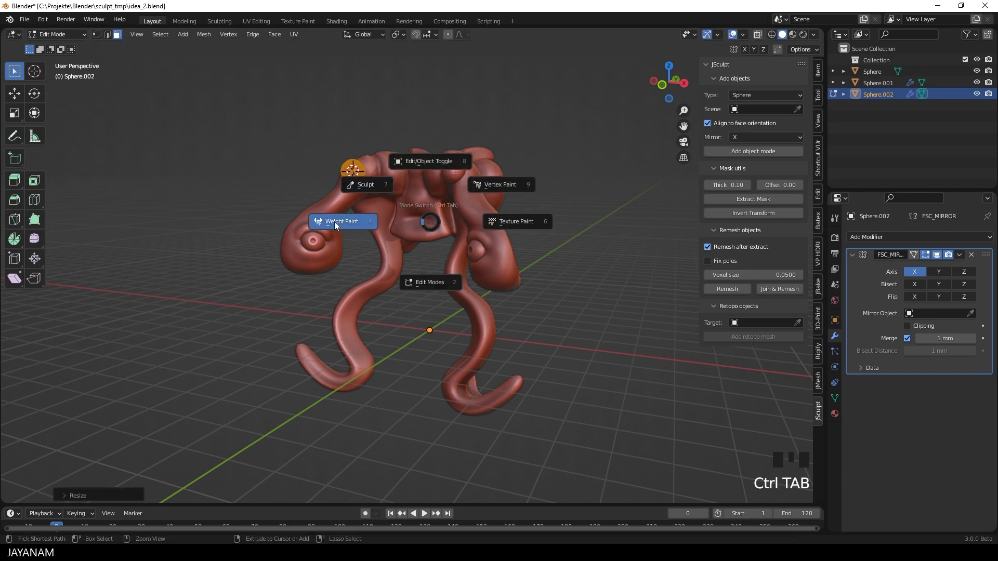
pyautogui.click(365, 184)
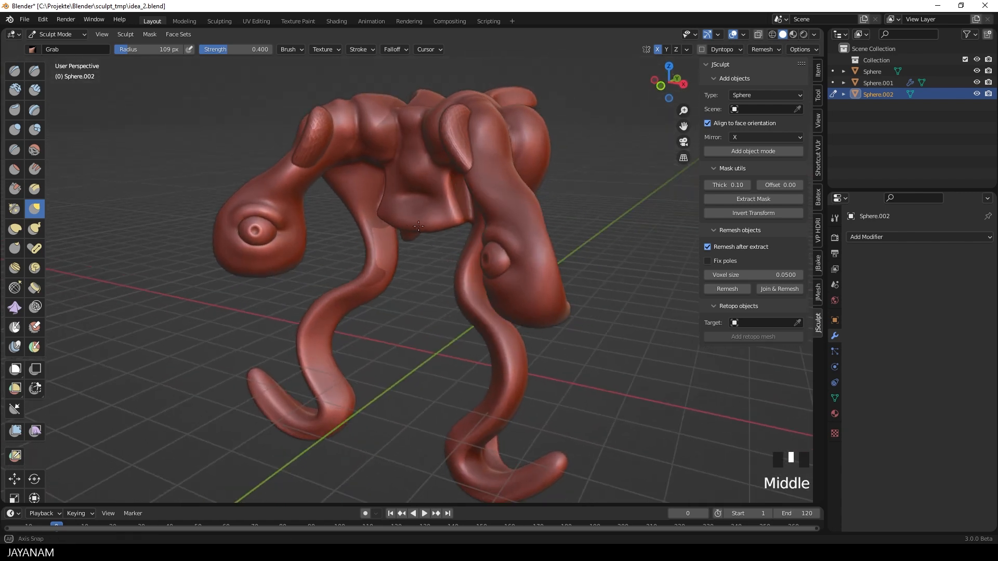
# Step: Join and remesh the knob spheres into the main Sphere body with JSculpt
pyautogui.press('ctrl+Tab')
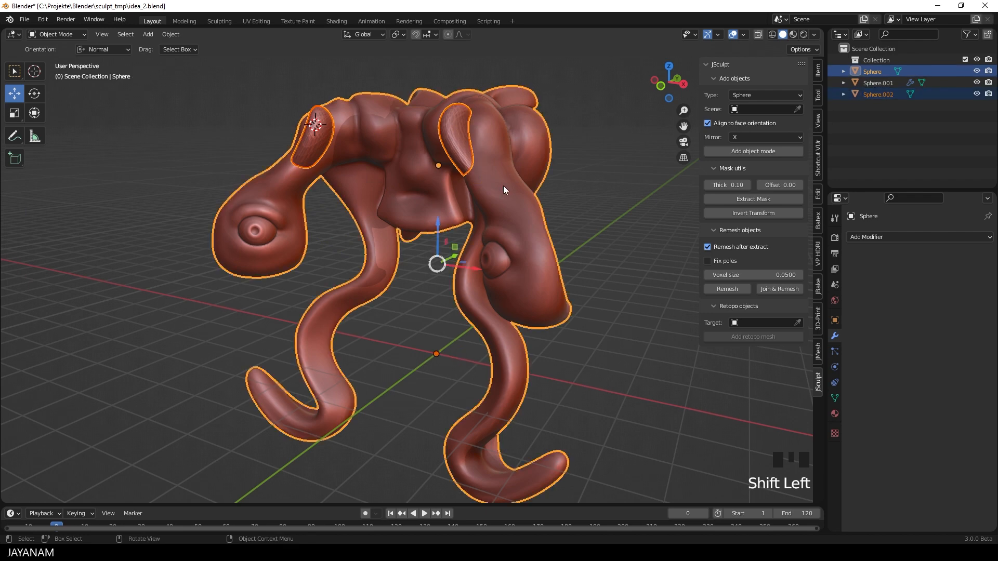
pyautogui.moveTo(783, 292)
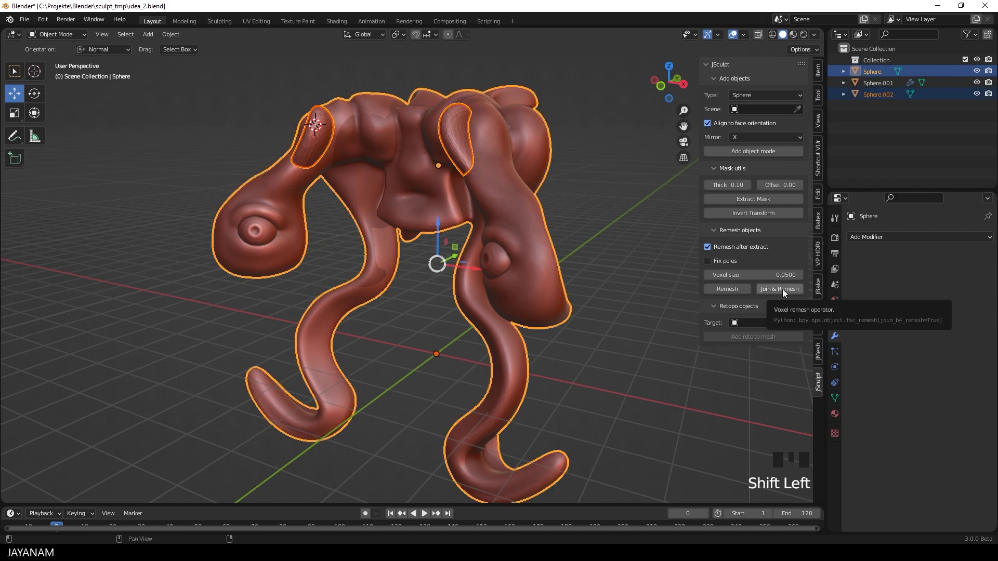
pyautogui.click(778, 289)
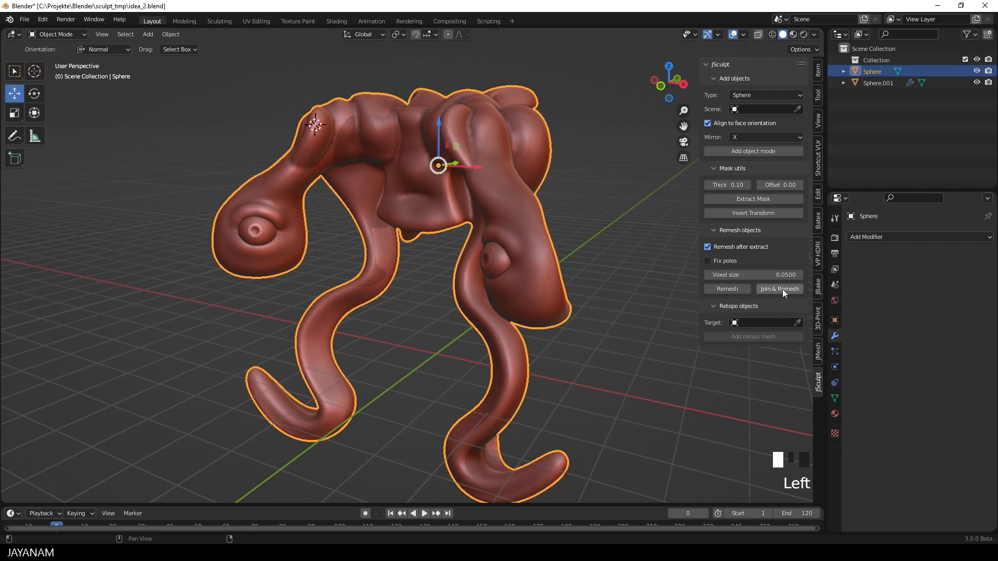
pyautogui.moveTo(579, 153)
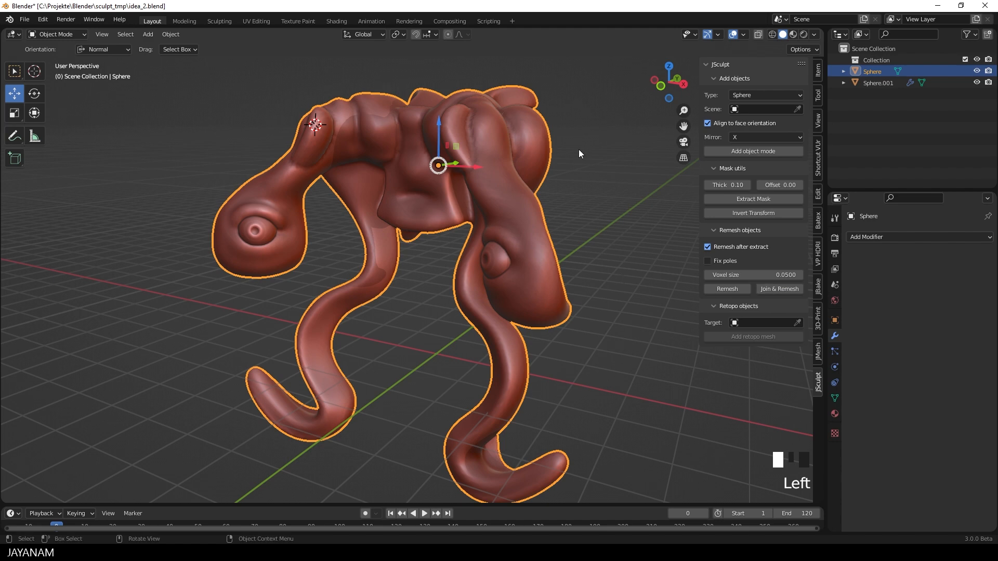
# Step: Return the merged creature to Sculpt mode
pyautogui.press('ctrl+tab')
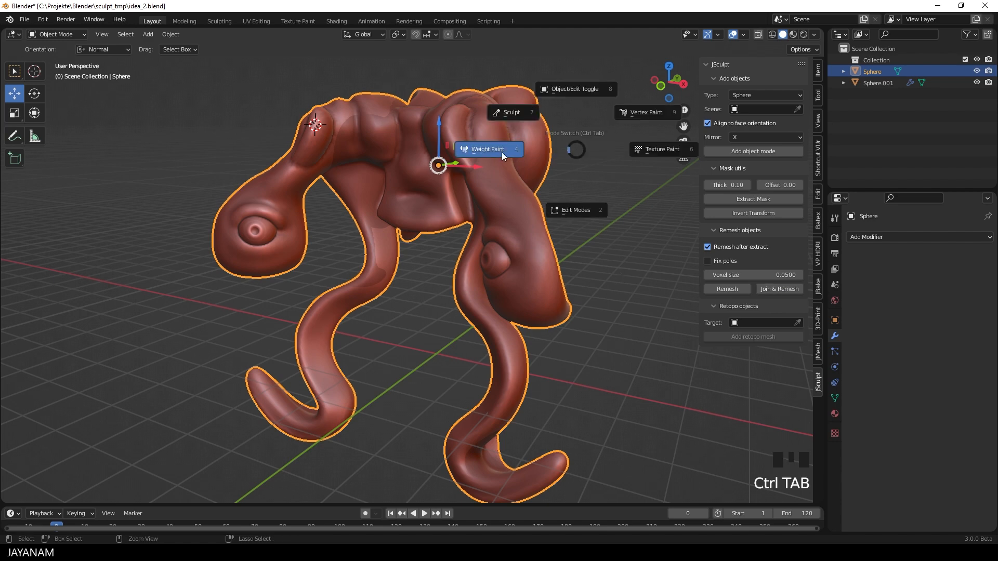
pyautogui.click(511, 113)
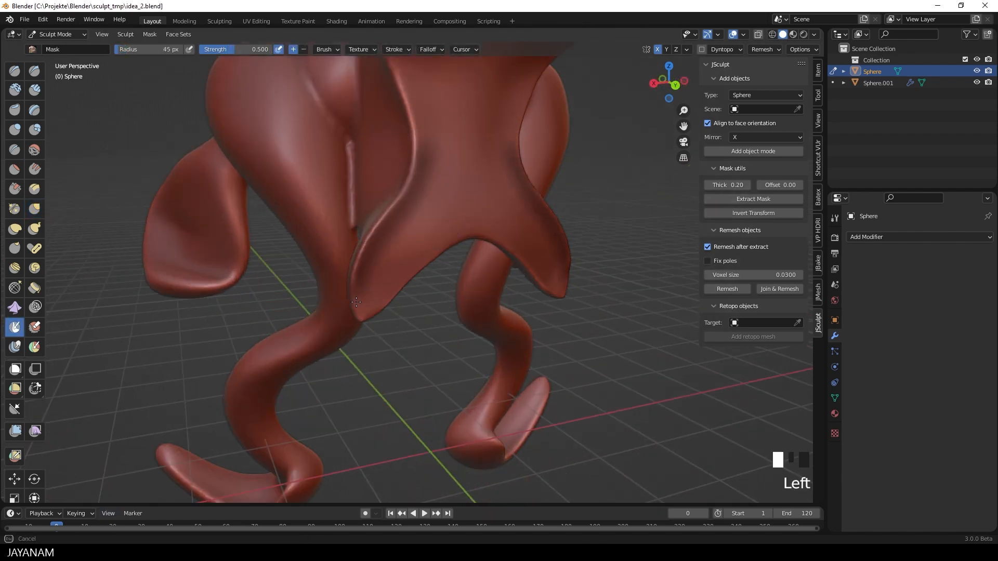
# Step: Mask the lower front flap of the body between the legs with the Mask brush
pyautogui.moveTo(355, 303); pyautogui.dragTo(409, 263)
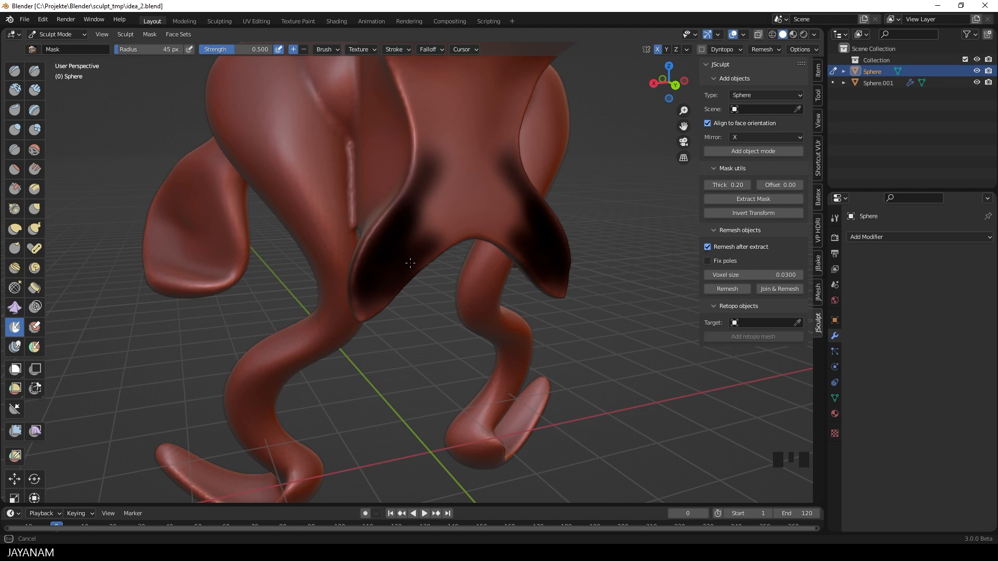
pyautogui.moveTo(409, 262); pyautogui.dragTo(357, 316)
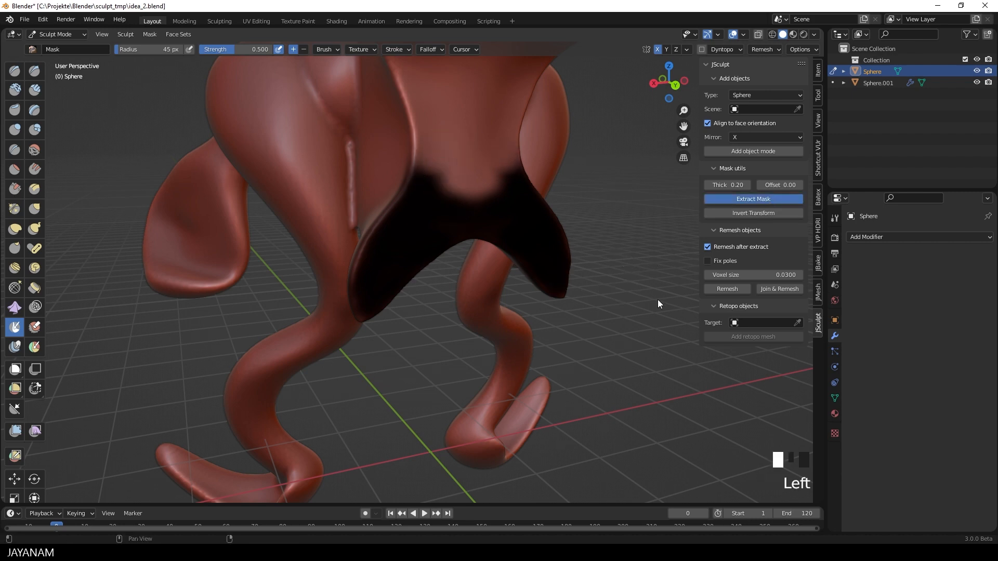
# Step: Extract the masked flap as a separate piece Sphere.002
pyautogui.click(752, 198)
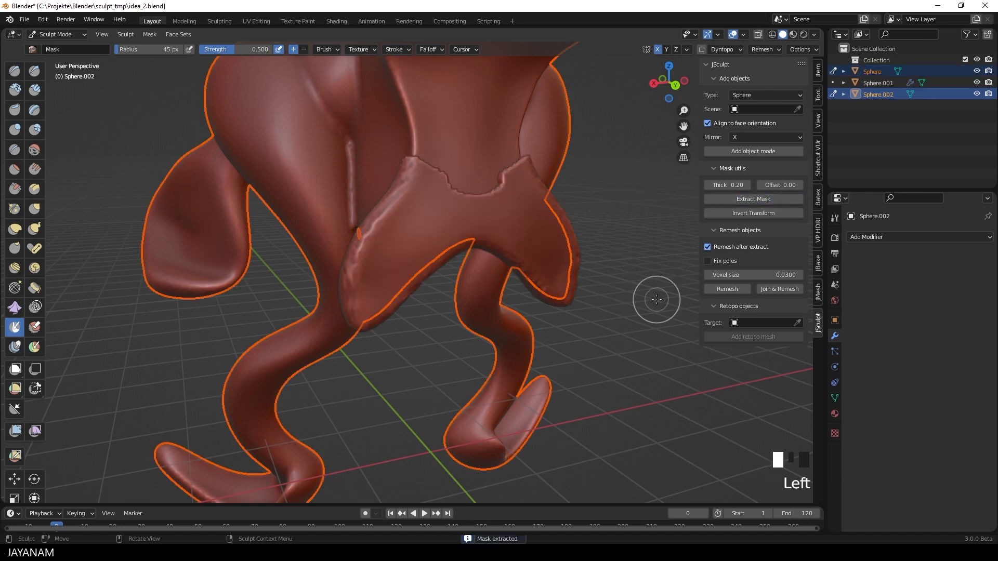
pyautogui.press('Ctrl+Tab')
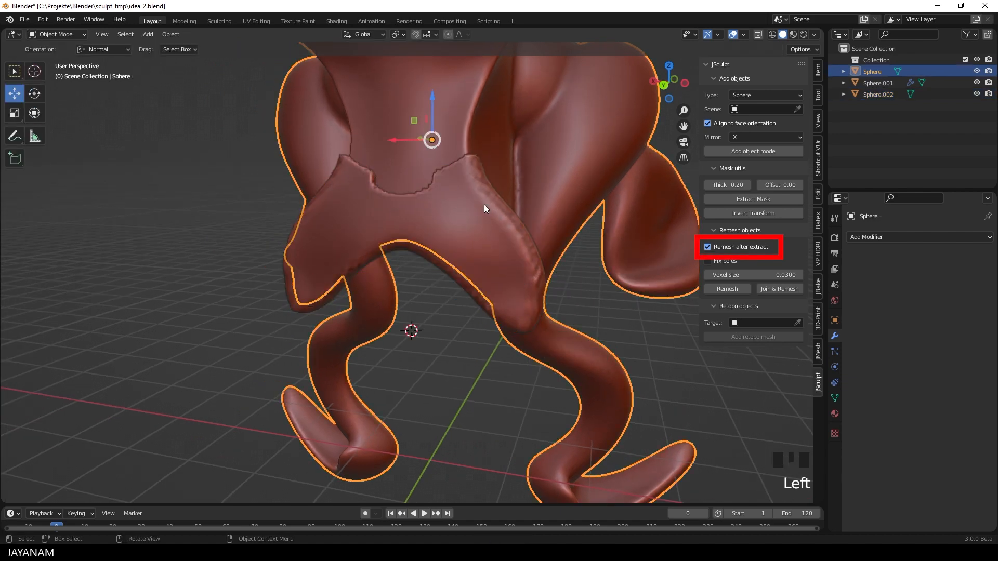
# Step: Sculpt Sphere.002, flattening its edge with a scrape stroke
pyautogui.press('ctrl+tab')
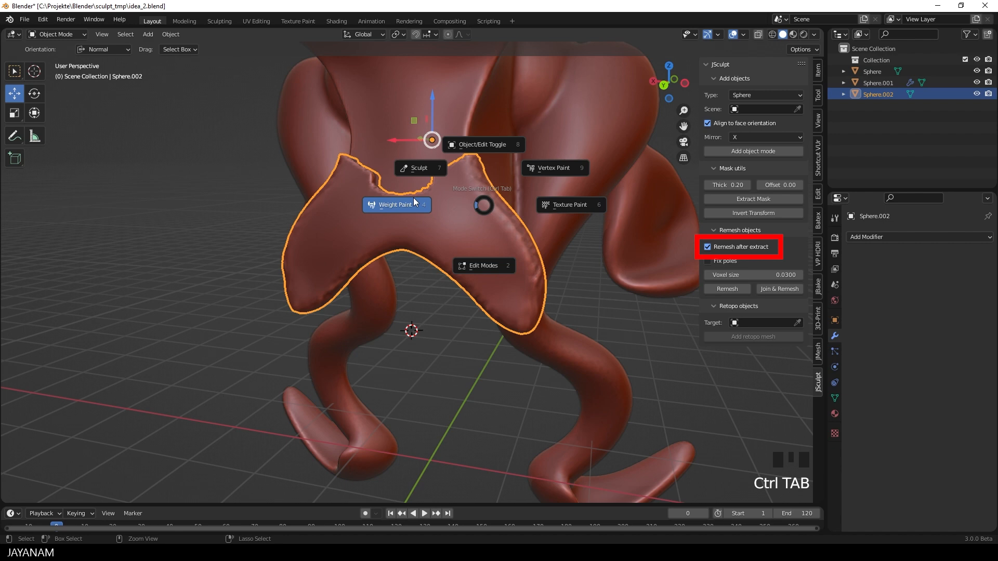
pyautogui.click(418, 167)
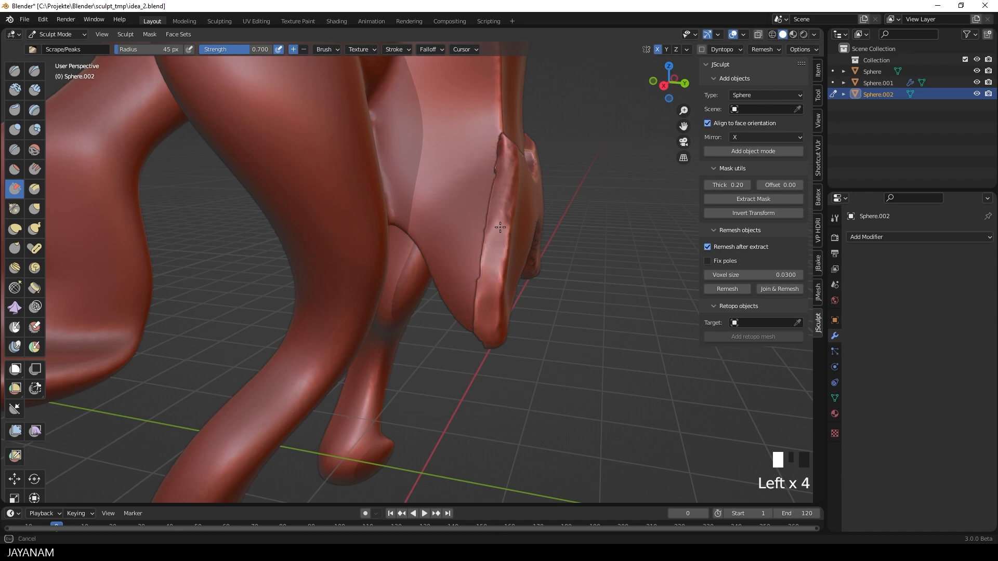
pyautogui.moveTo(499, 227); pyautogui.dragTo(386, 183)
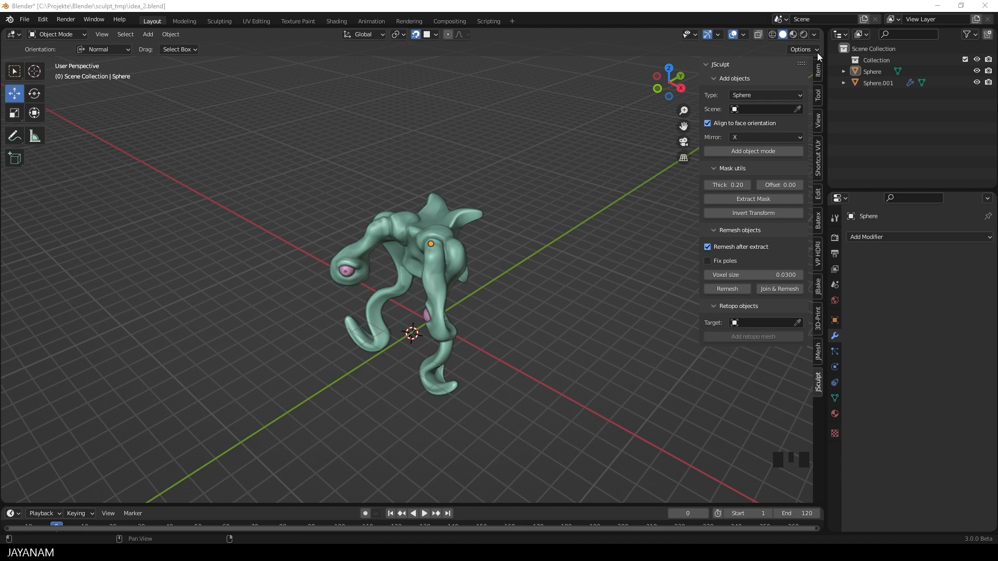
# Step: Show the viewport shading options over the whole creature
pyautogui.click(814, 34)
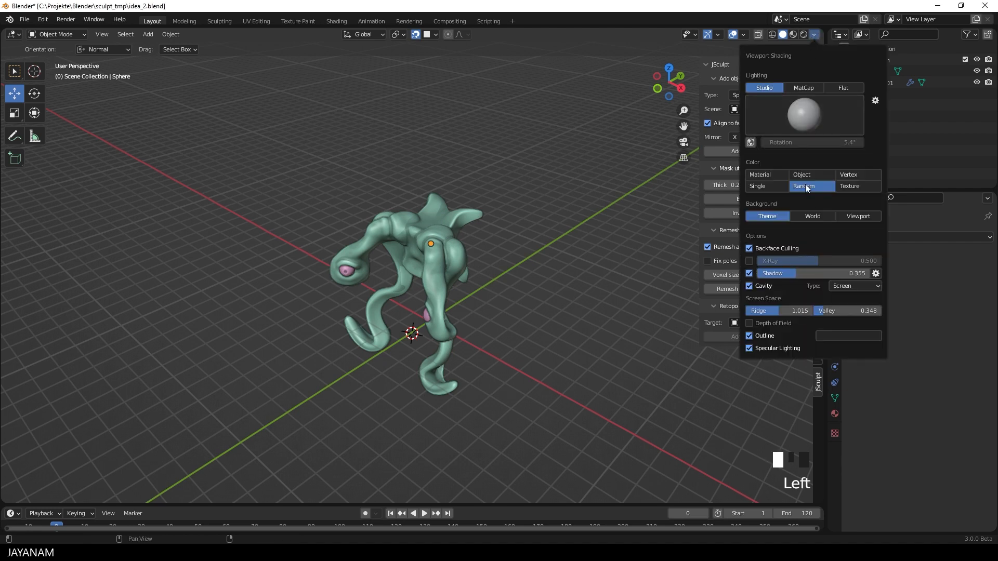
pyautogui.moveTo(809, 186)
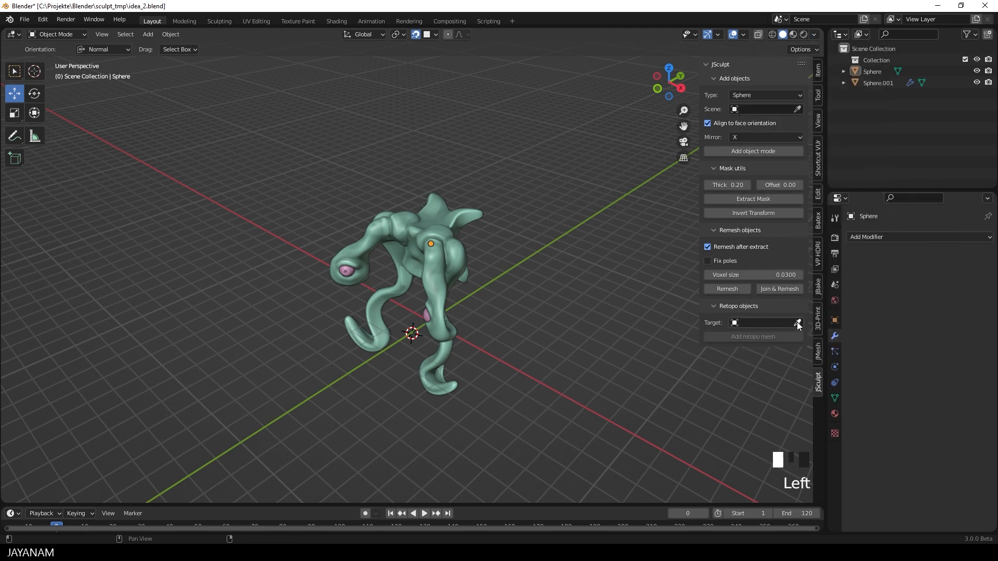
# Step: Add a retopo plane targeting Sphere and move it onto the creature's back
pyautogui.click(797, 323)
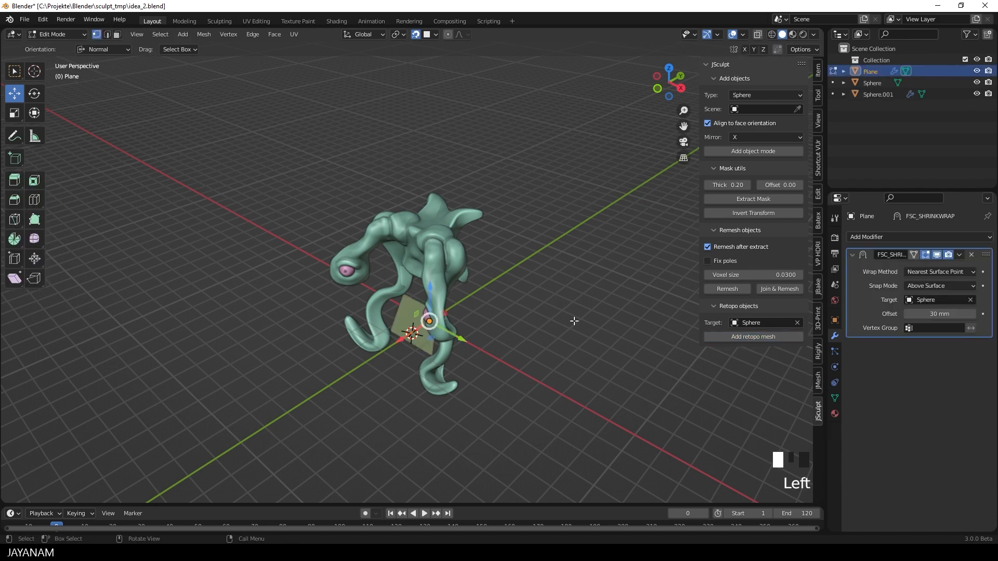
pyautogui.moveTo(430, 293)
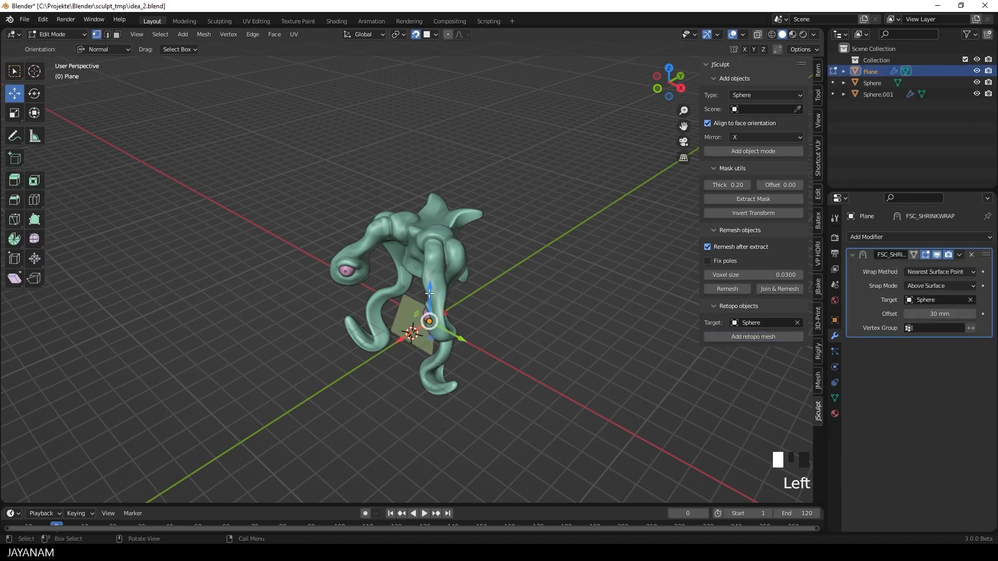
pyautogui.press('g')
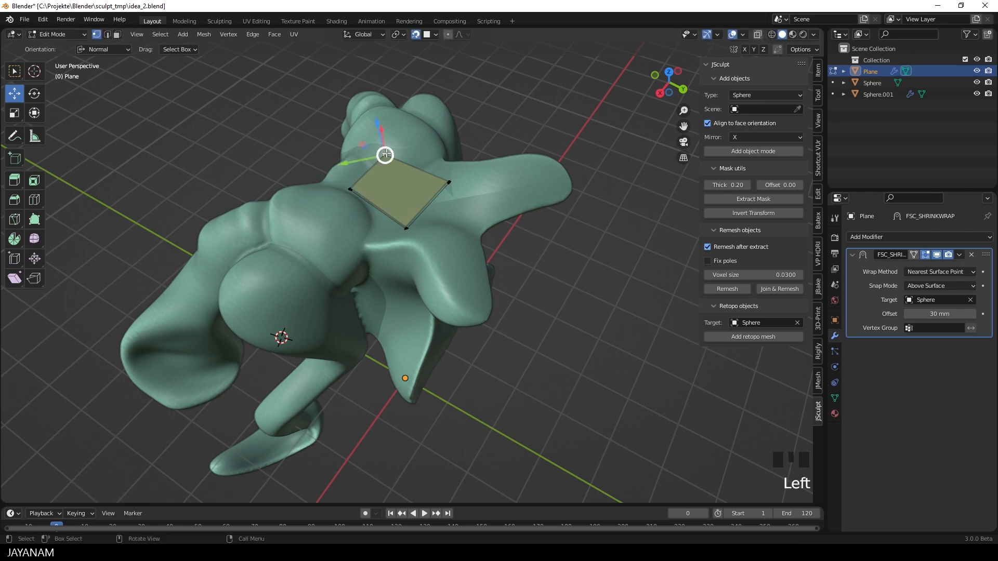
pyautogui.press('g')
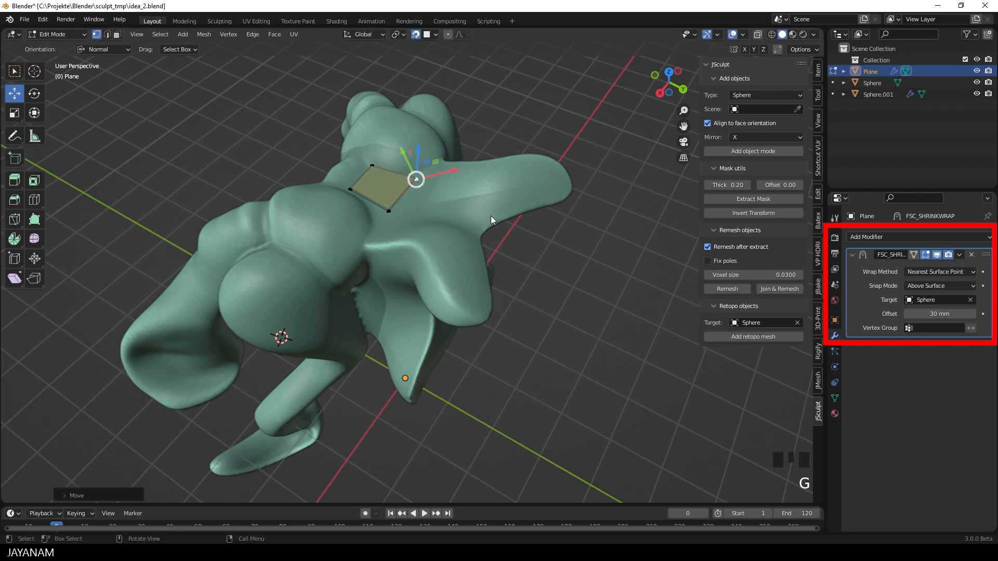
# Step: Review the shrinkwrapped plane in Object Mode and resume editing its vertices
pyautogui.press('Tab')
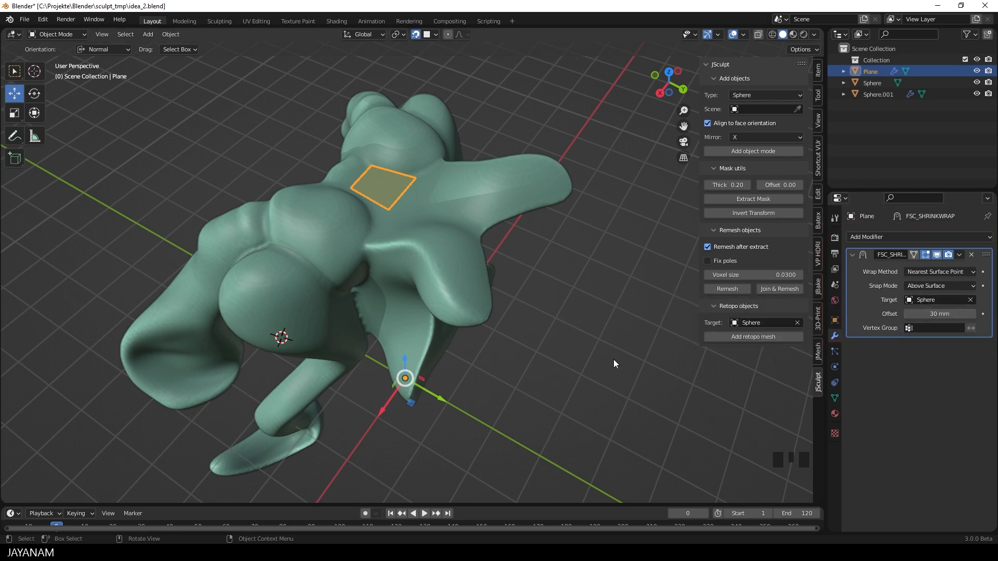
pyautogui.press('Tab')
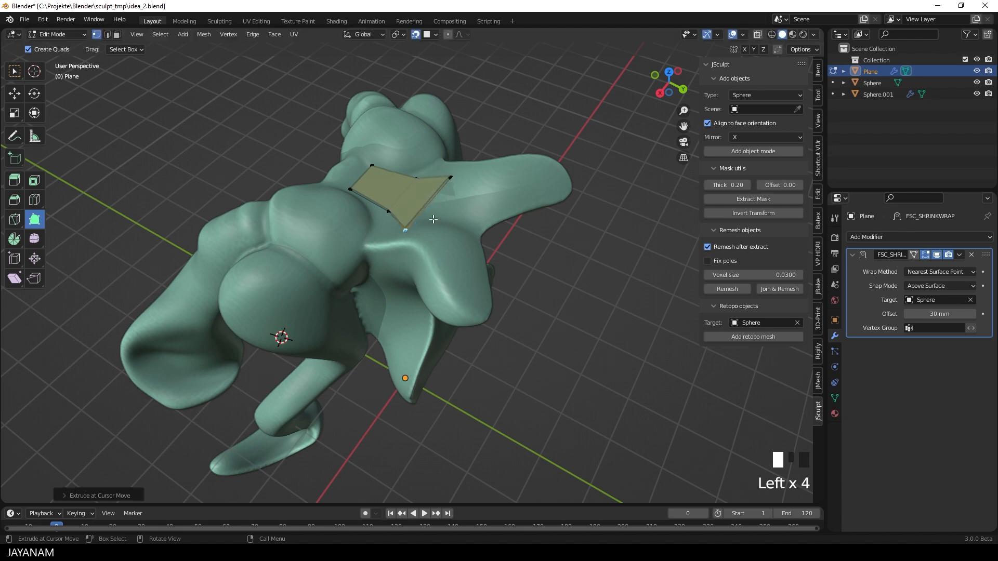
# Step: Grow the retopo patch with extra faces over the upper back and inspect it
pyautogui.press('ctrl+r')
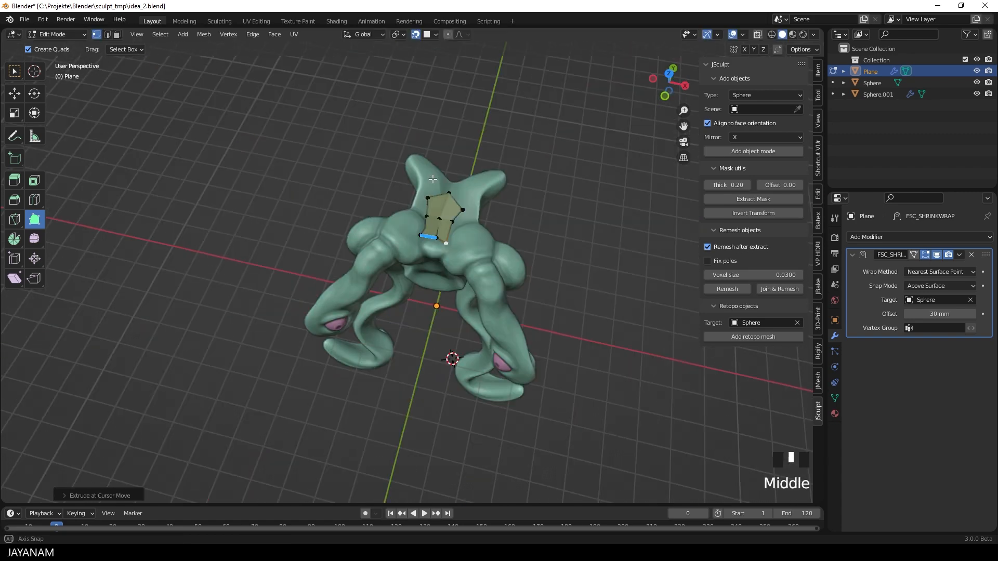
pyautogui.press('Tab')
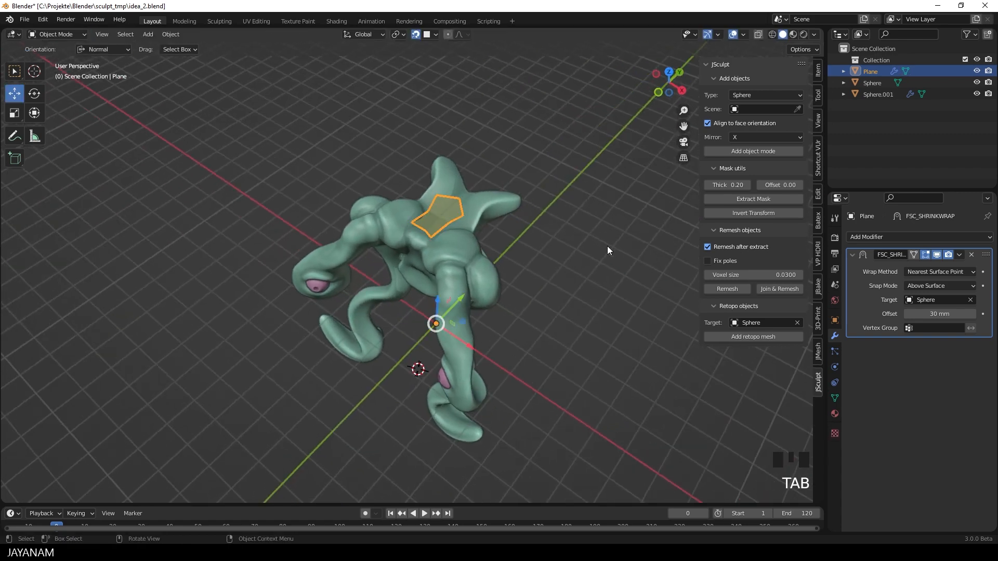
pyautogui.moveTo(607, 250); pyautogui.dragTo(581, 180)
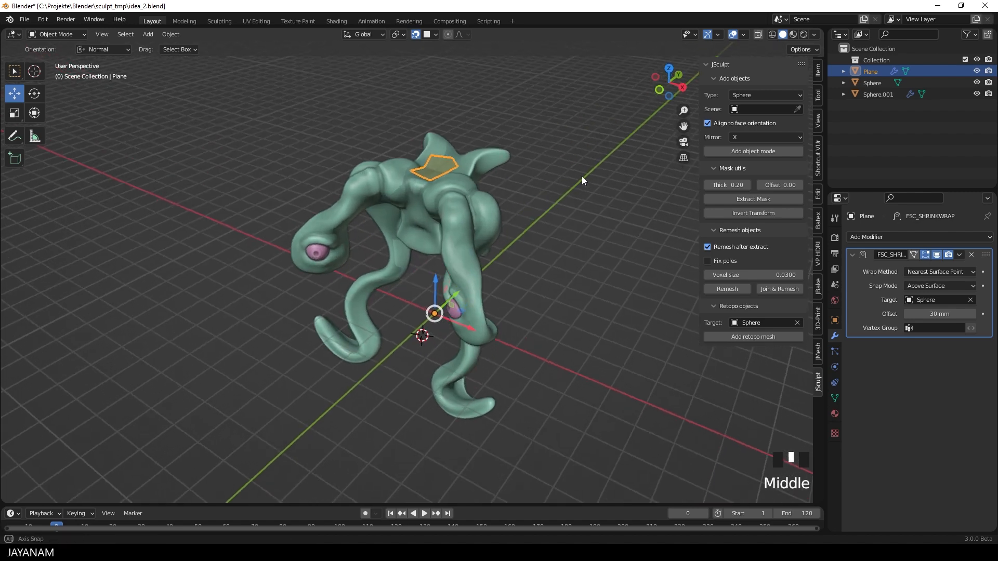